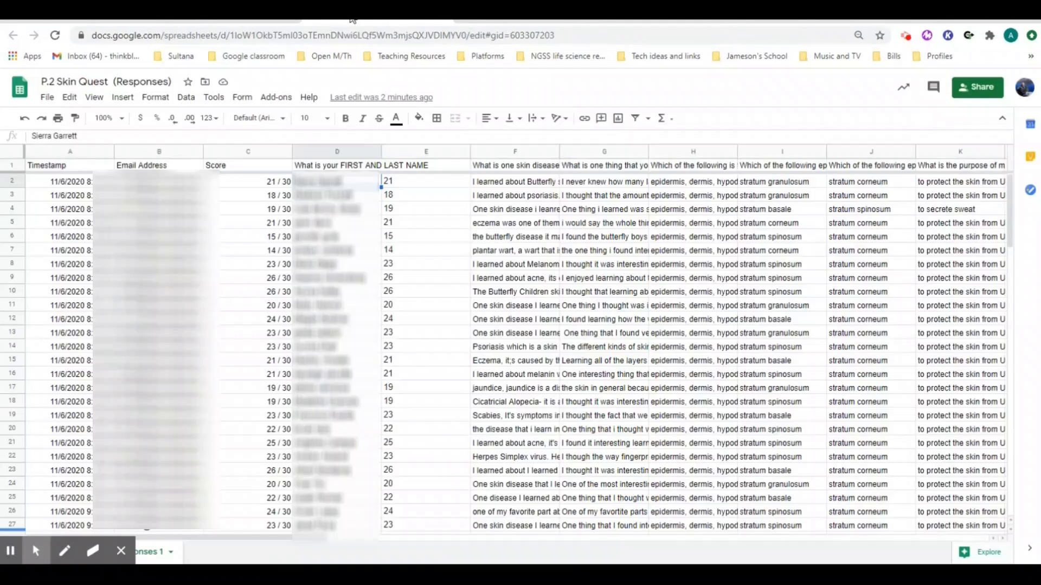
mouse_move(584, 118)
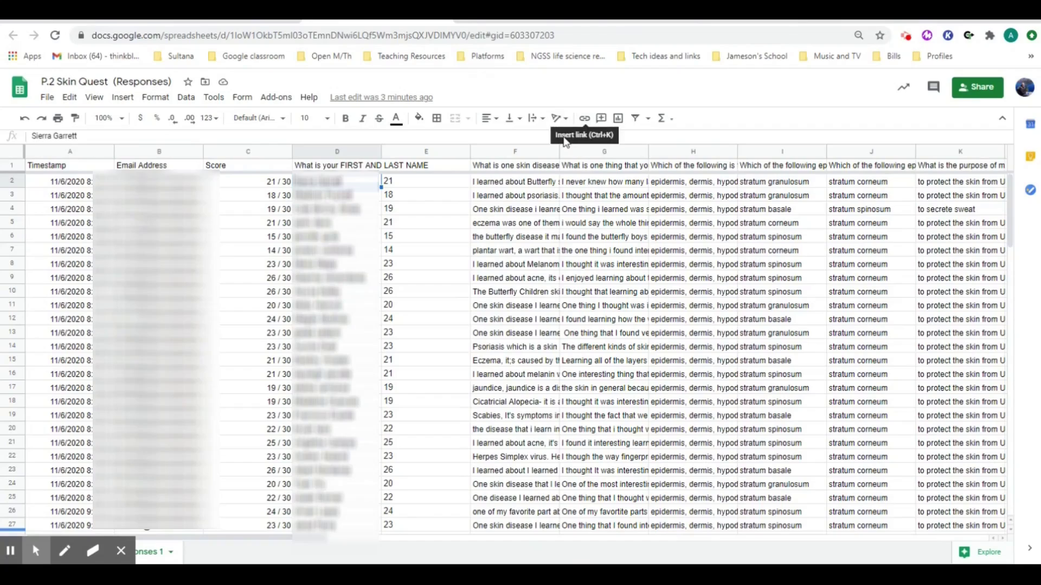
mouse_move(531, 138)
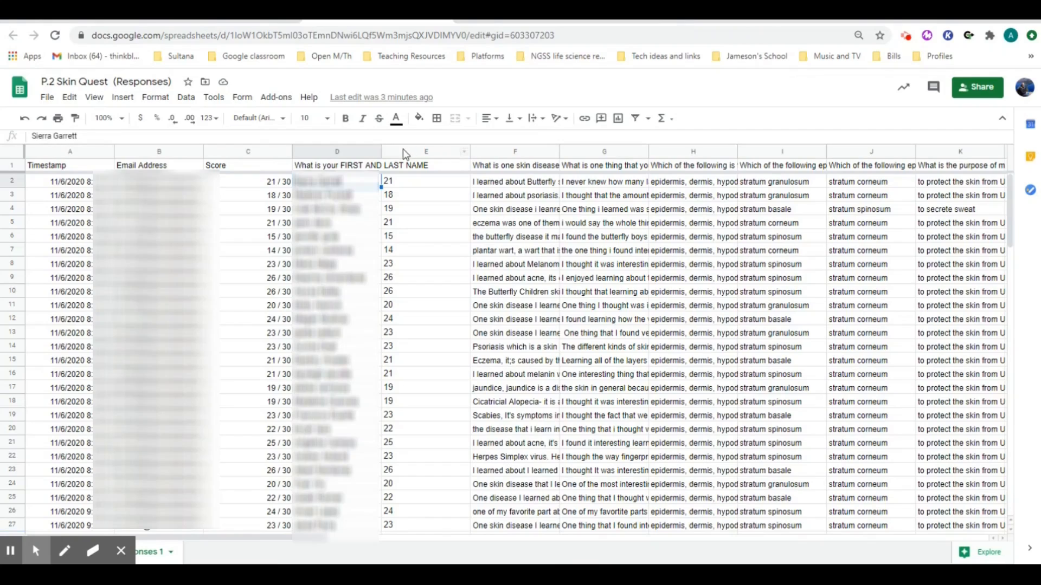
mouse_move(418, 190)
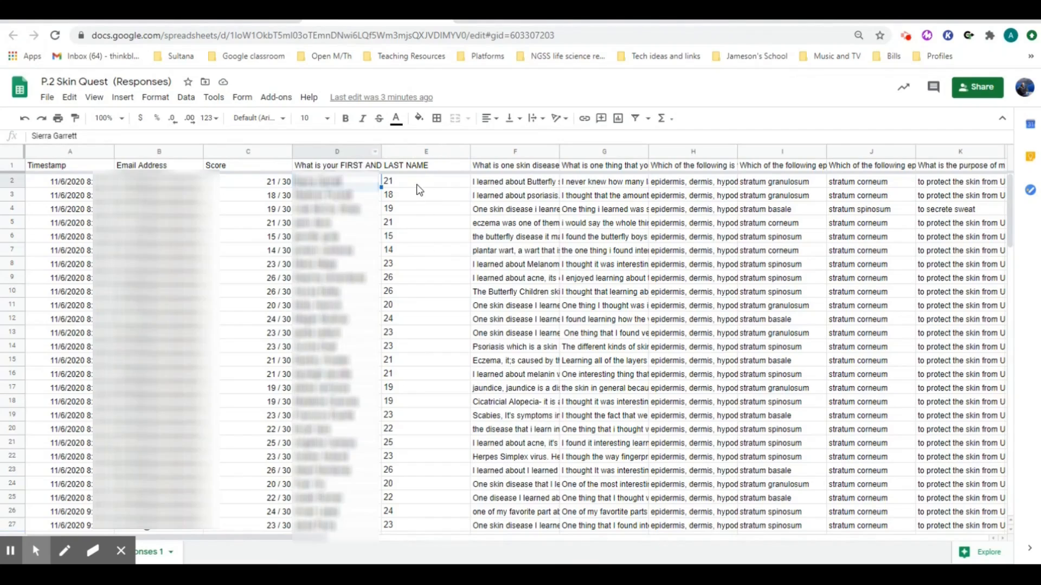
mouse_move(400, 535)
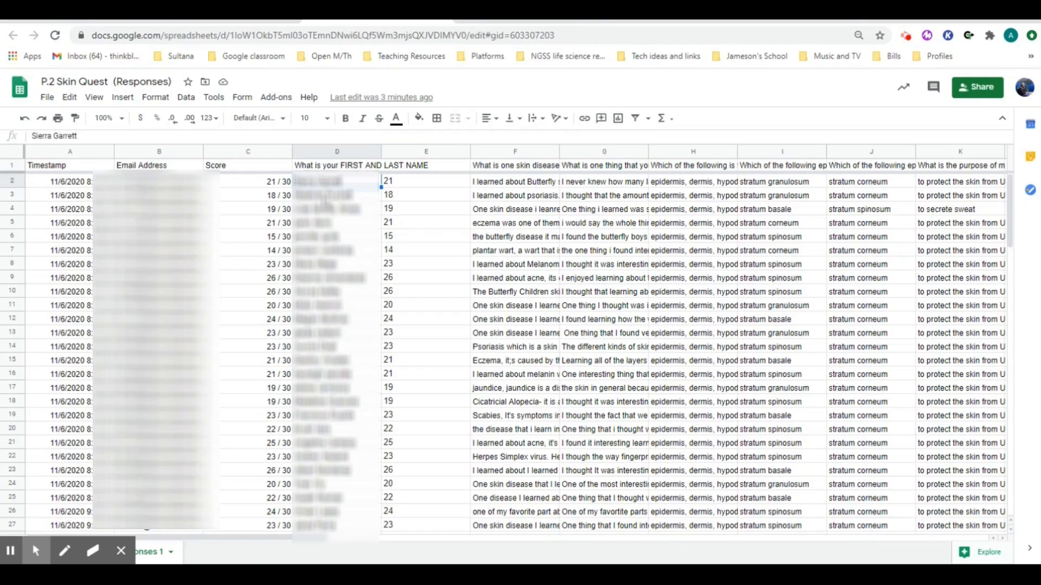
mouse_move(411, 520)
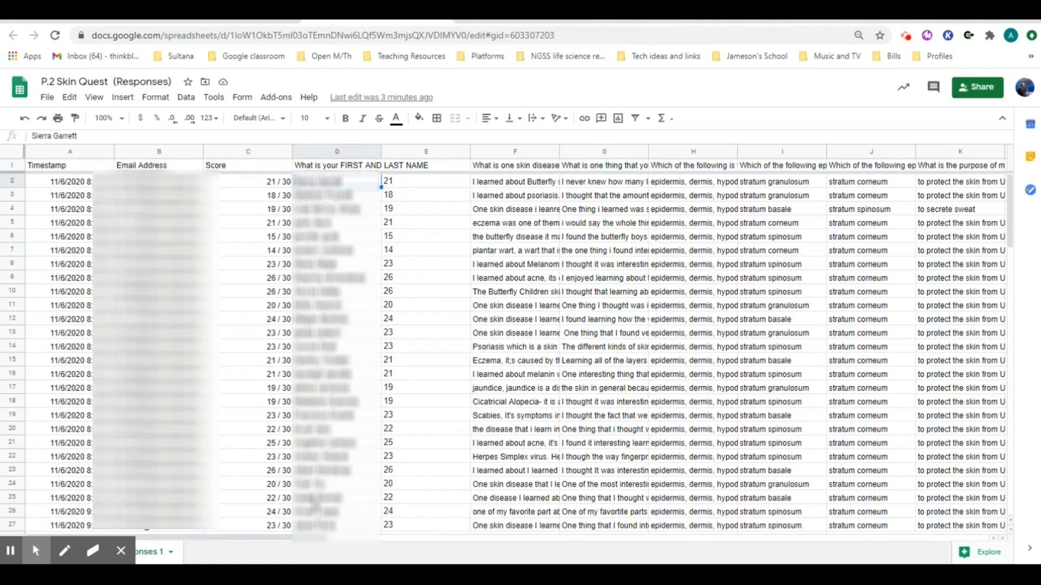
mouse_move(391, 214)
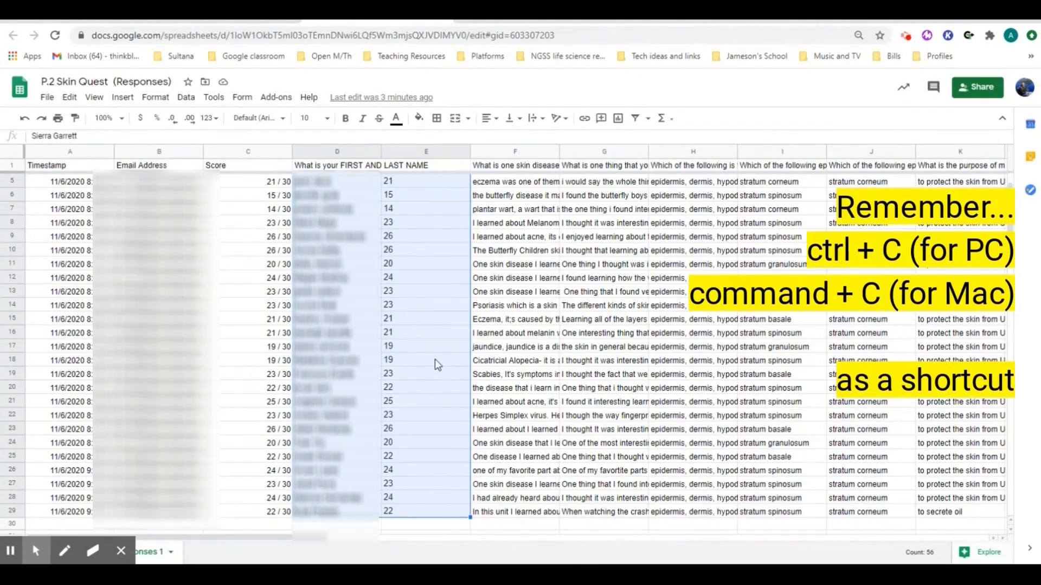
mouse_move(451, 318)
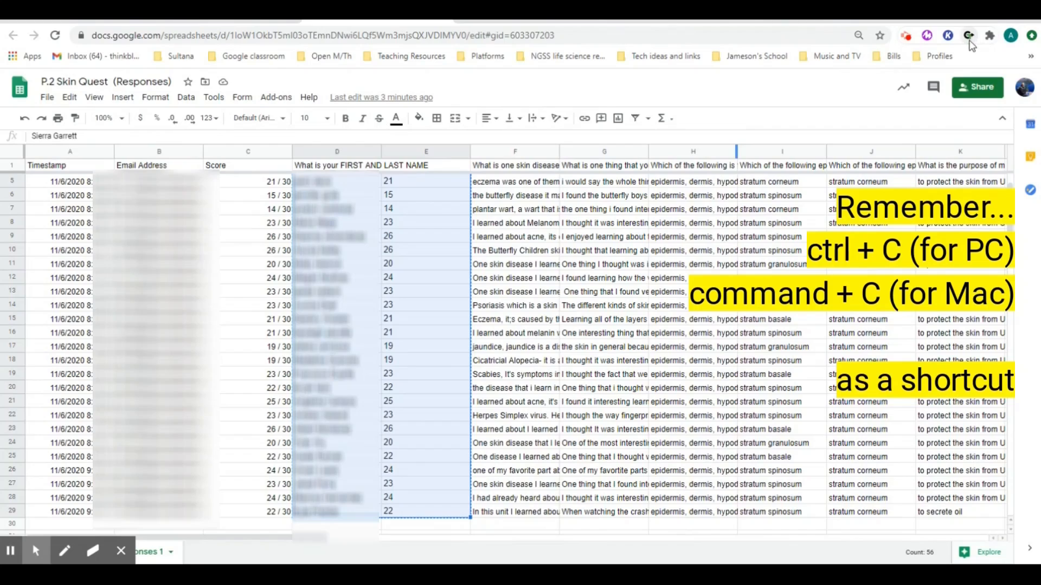
- Grab the 28 students' copied names and scores from the sheet into Grade Transferer
click(969, 35)
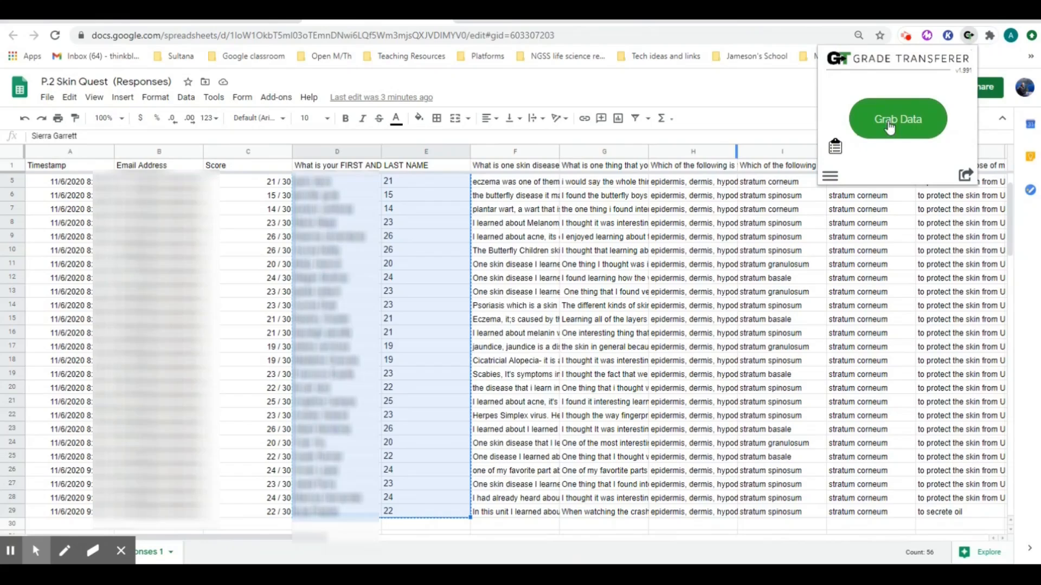
mouse_move(846, 84)
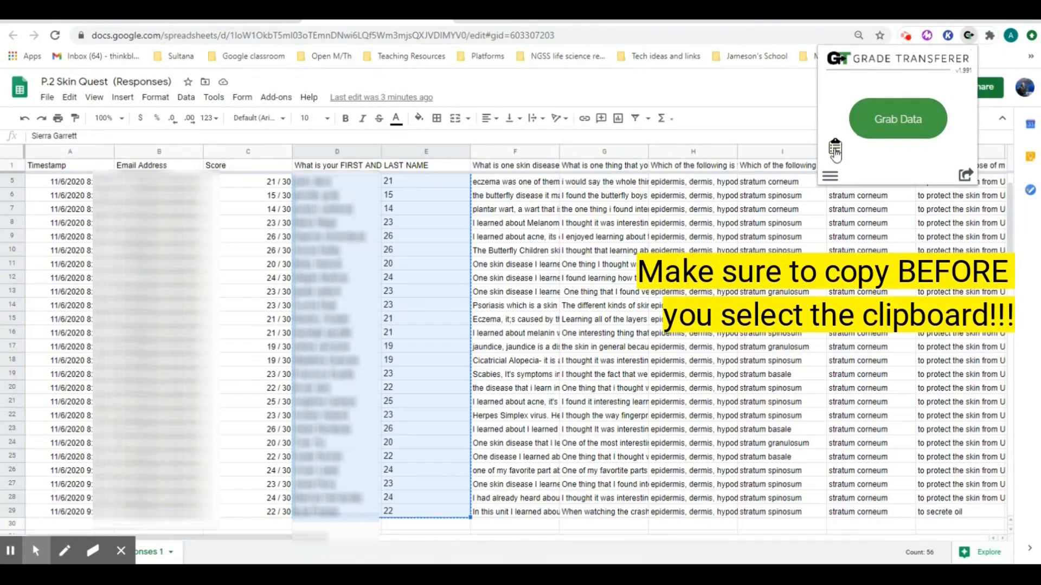
click(896, 118)
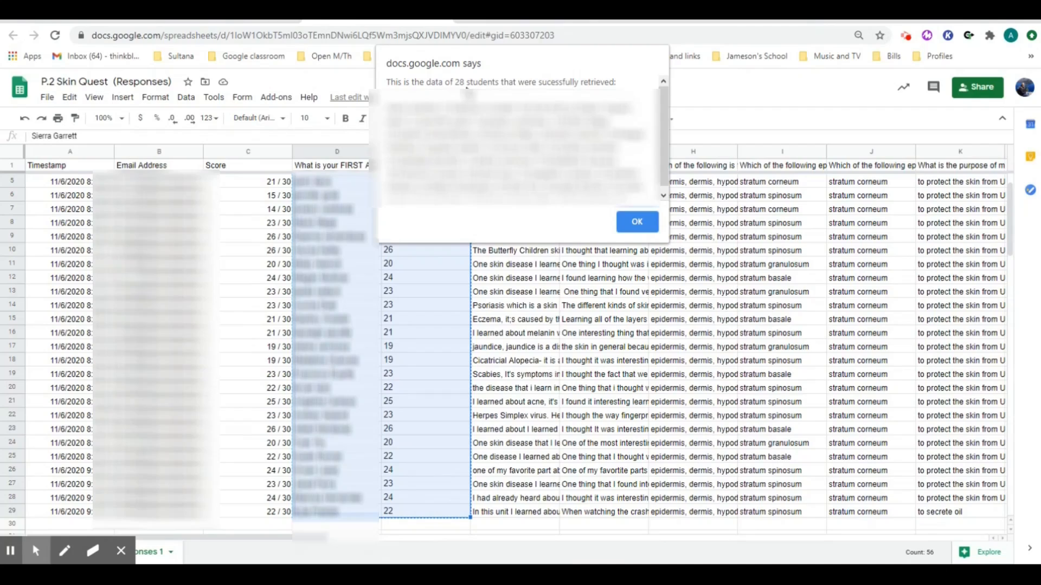
mouse_move(603, 208)
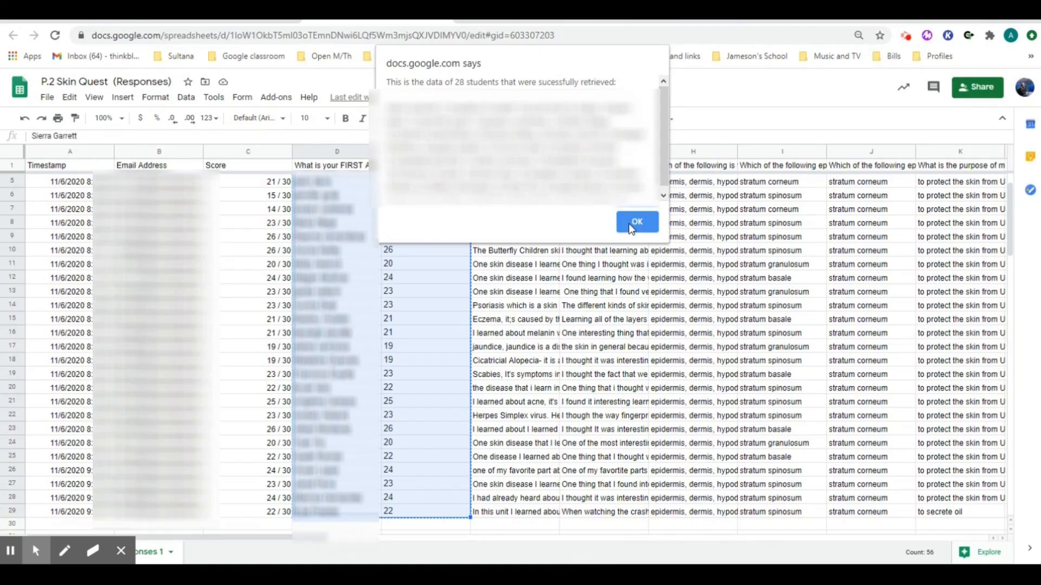
click(636, 222)
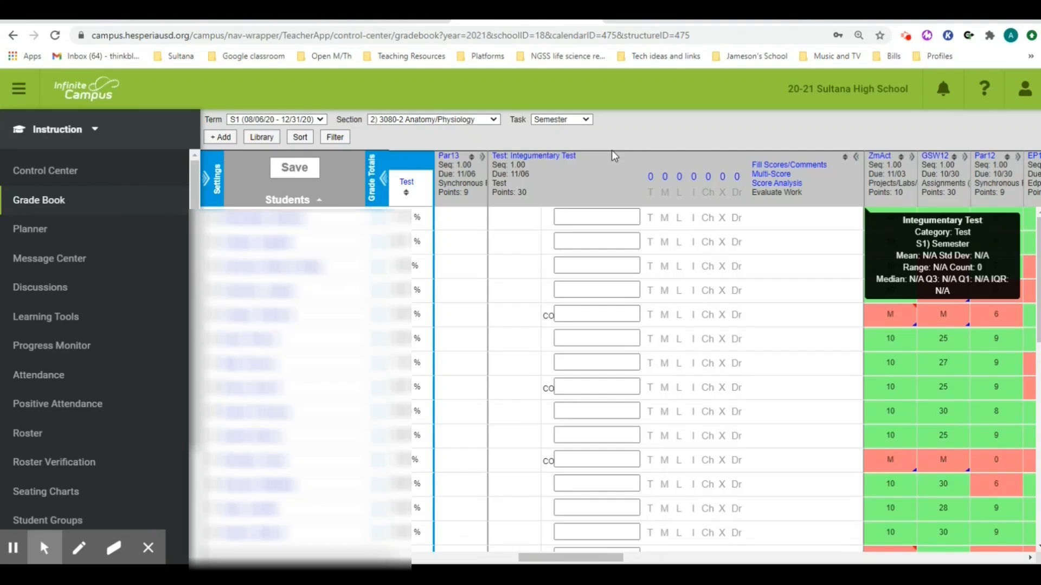
mouse_move(858, 164)
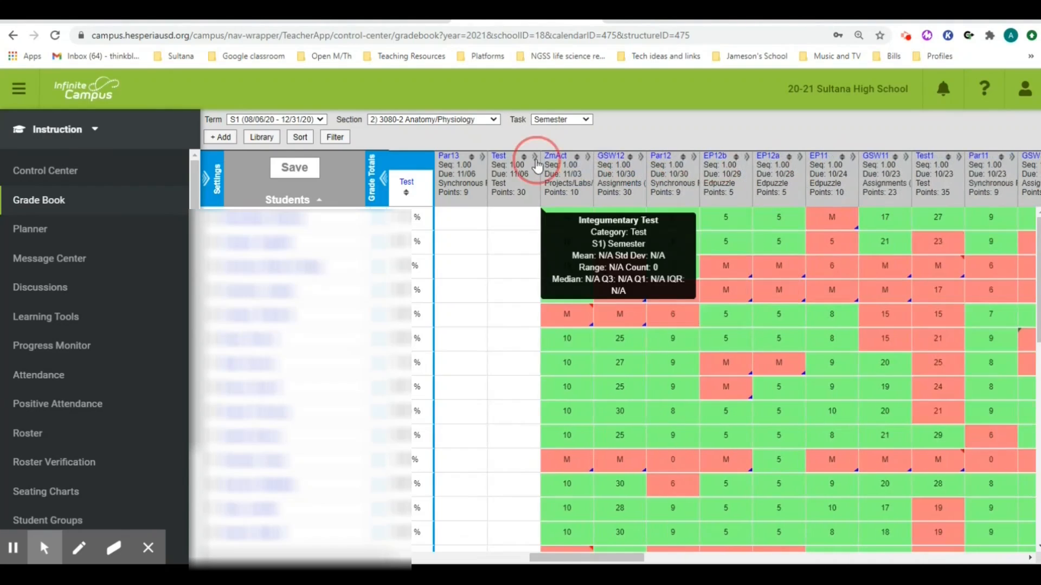
- Expand the Integumentary Test gradebook column and bring up Grade Transferer over it
click(534, 163)
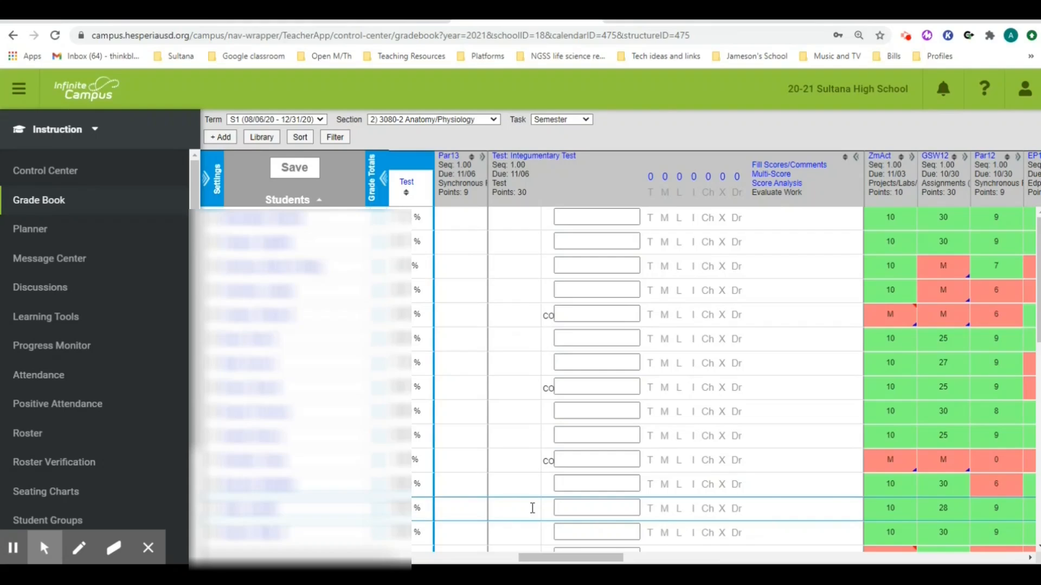
mouse_move(820, 186)
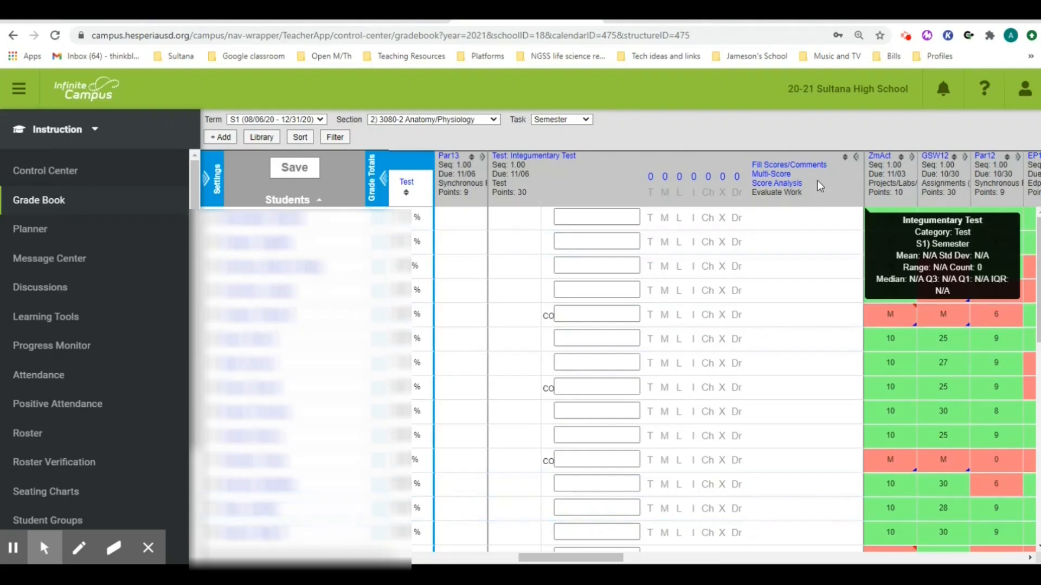
mouse_move(969, 39)
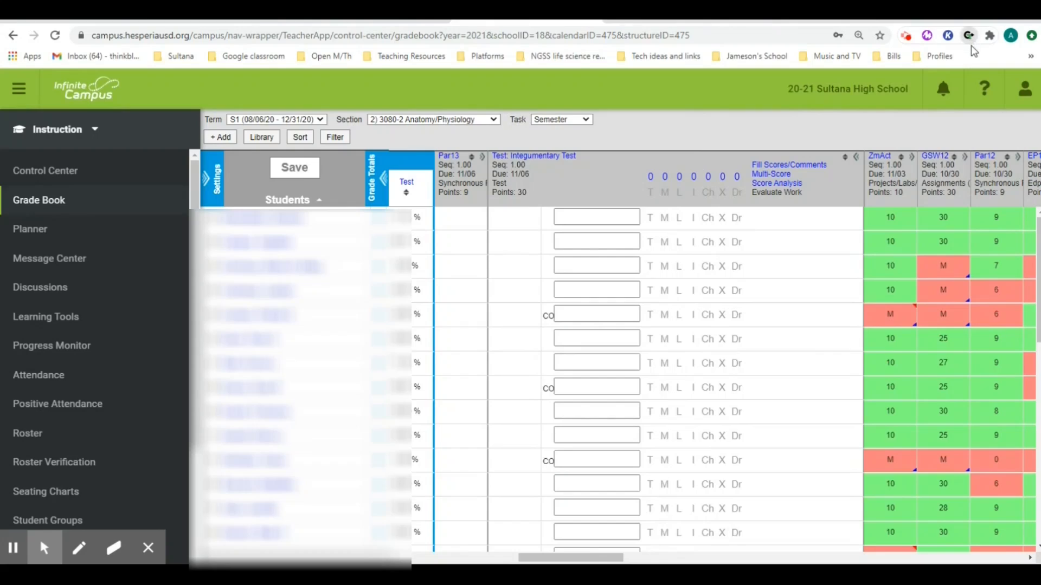
click(968, 35)
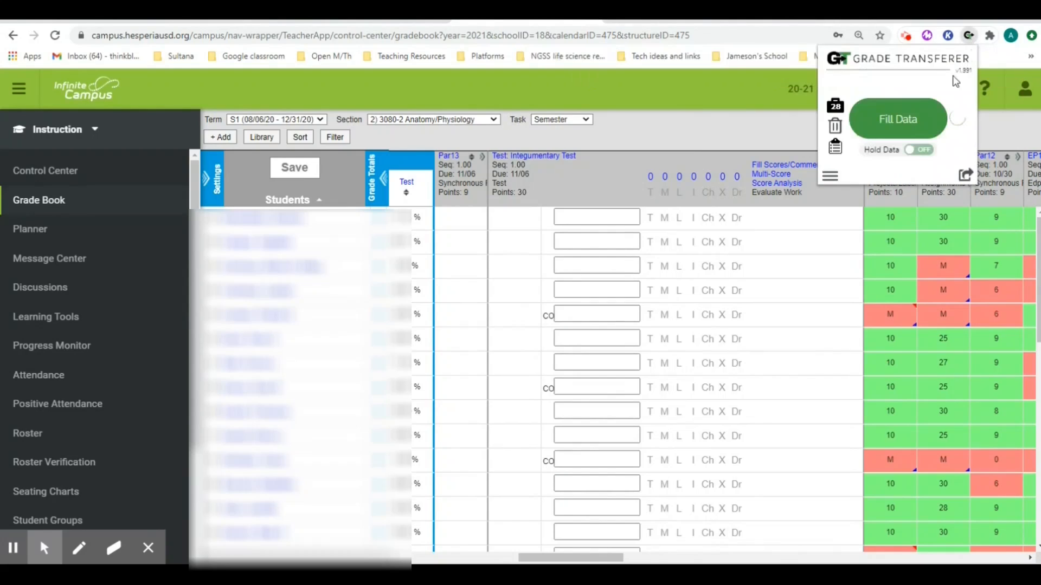
mouse_move(898, 118)
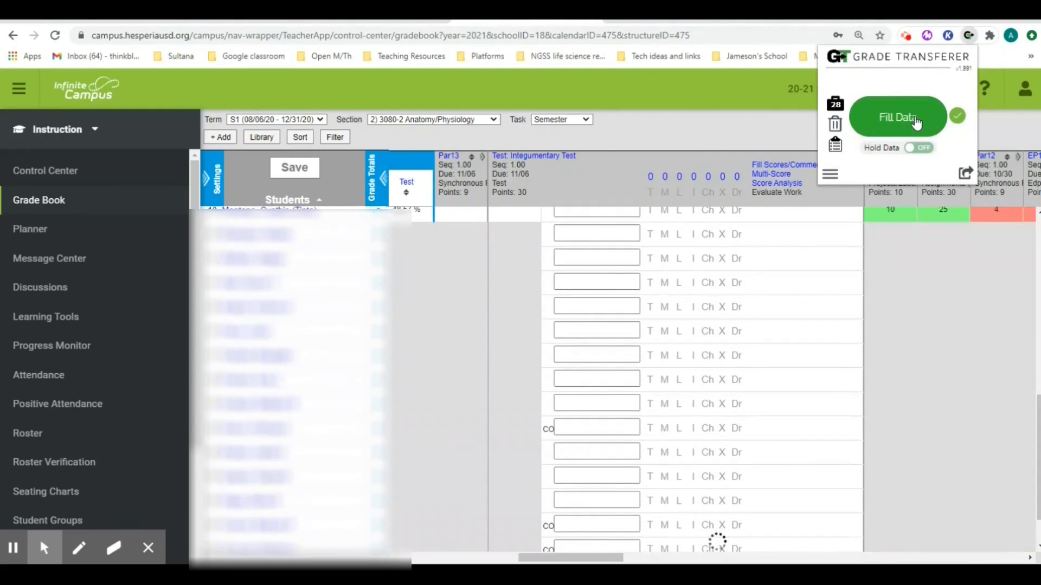
- Fill the Integumentary Test column with the stored scores and dismiss the confirmation
click(897, 117)
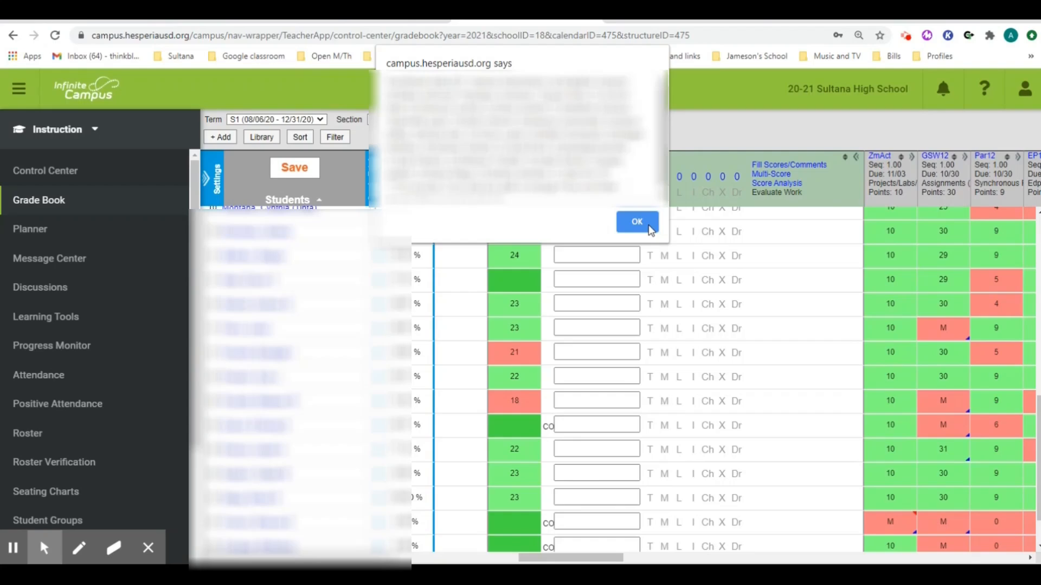
click(635, 221)
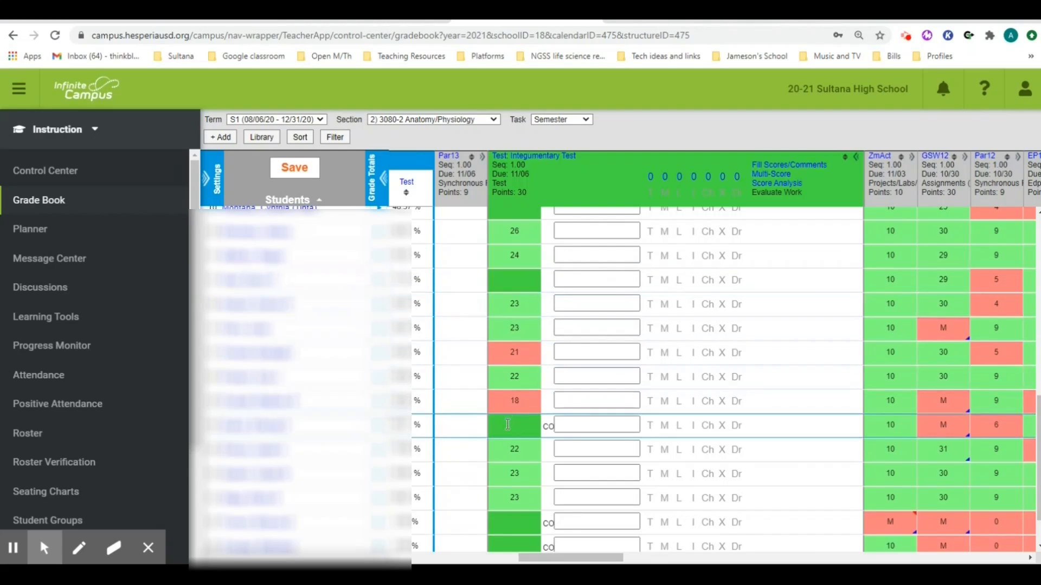
- Scroll down the roster to review the filled Integumentary Test scores, then save them
scroll(down, 3)
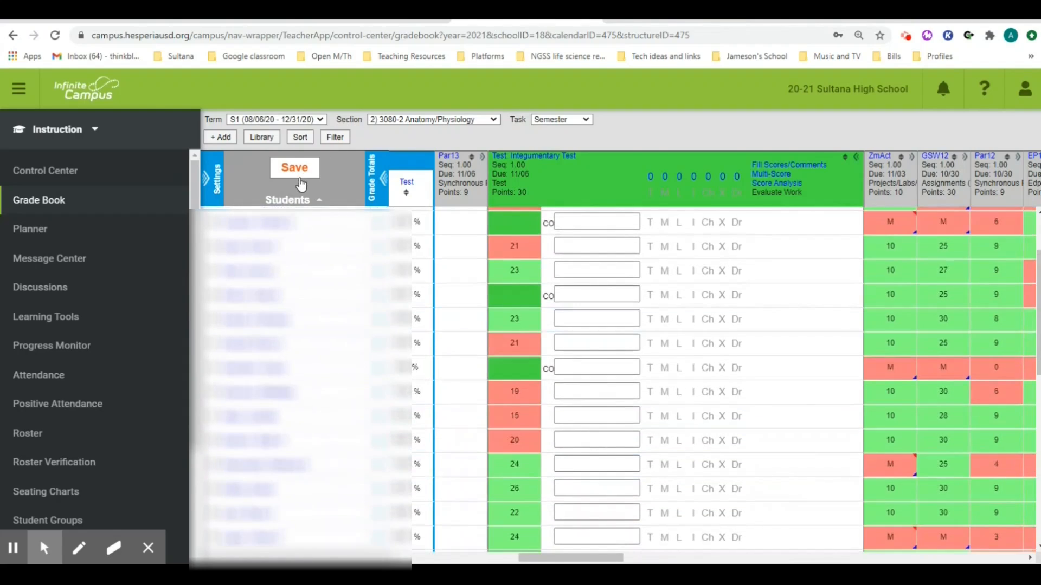
click(294, 167)
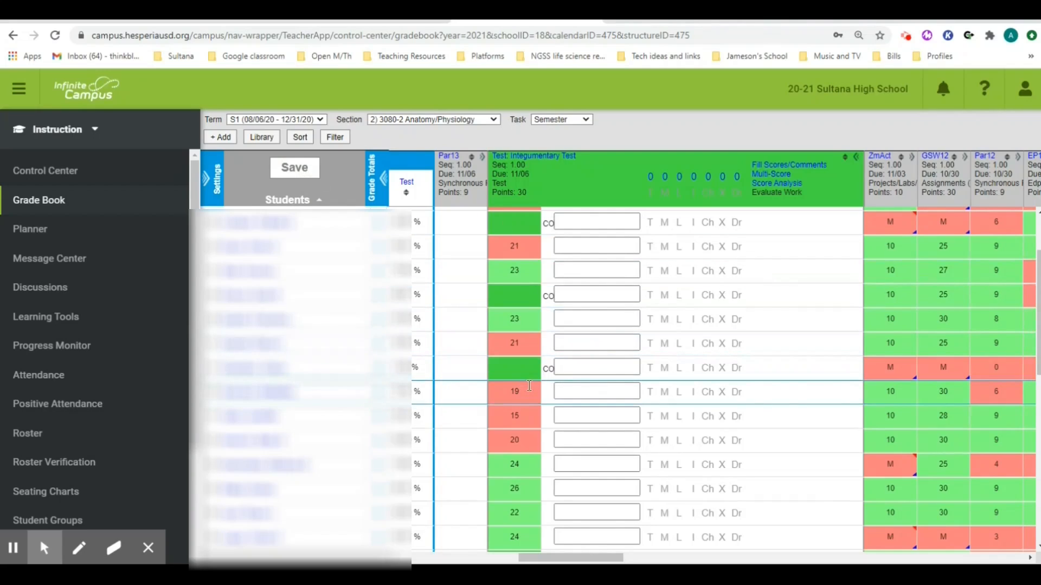
- Scroll the saved gradebook and move to the period 3 Anatomy/Physiology Classroom assignment
scroll(down, 3)
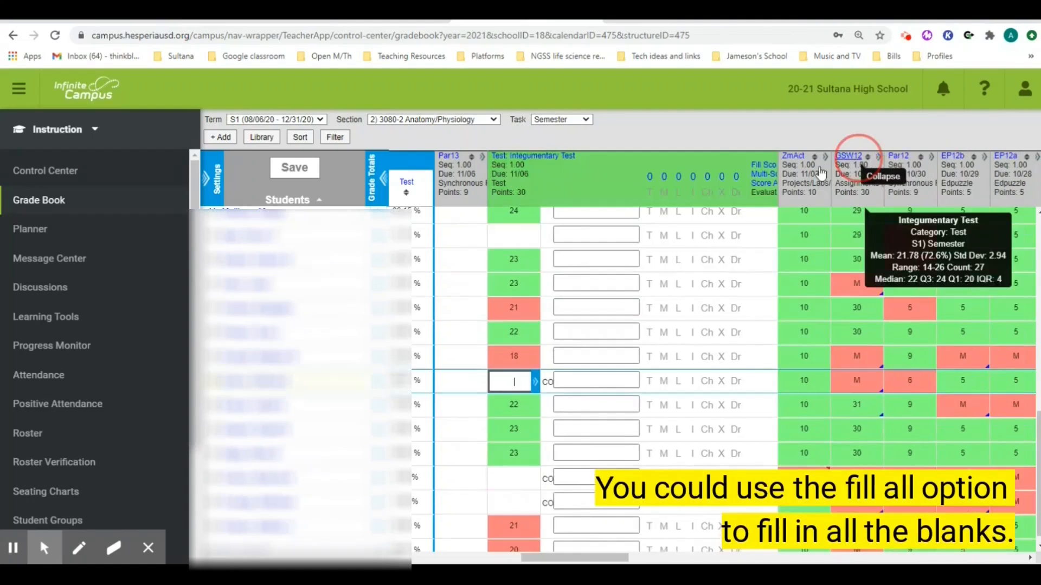
click(884, 176)
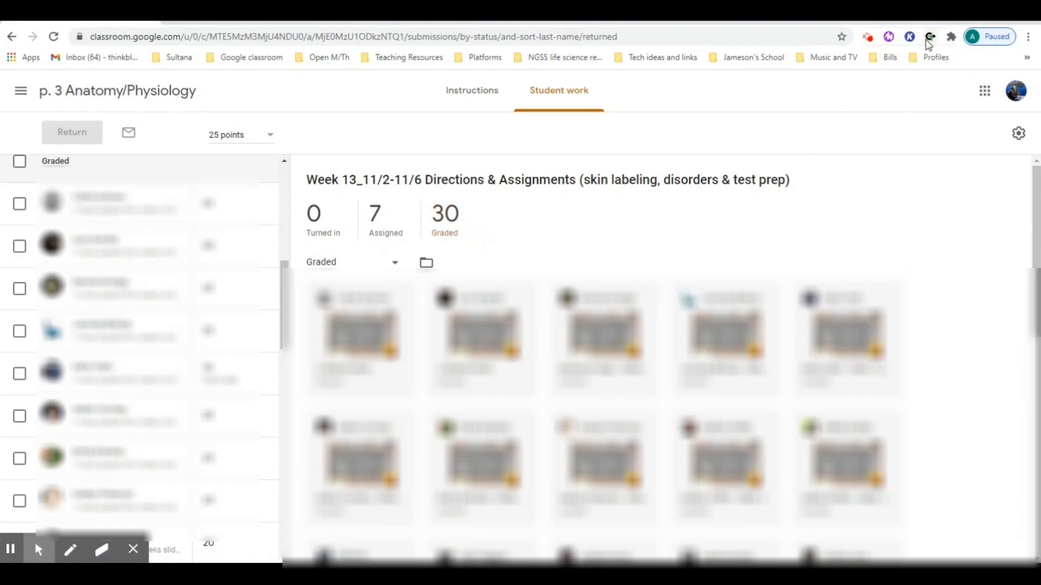
- Grab the 30 graded students' Week 13 scores from Classroom into Grade Transferer
click(929, 37)
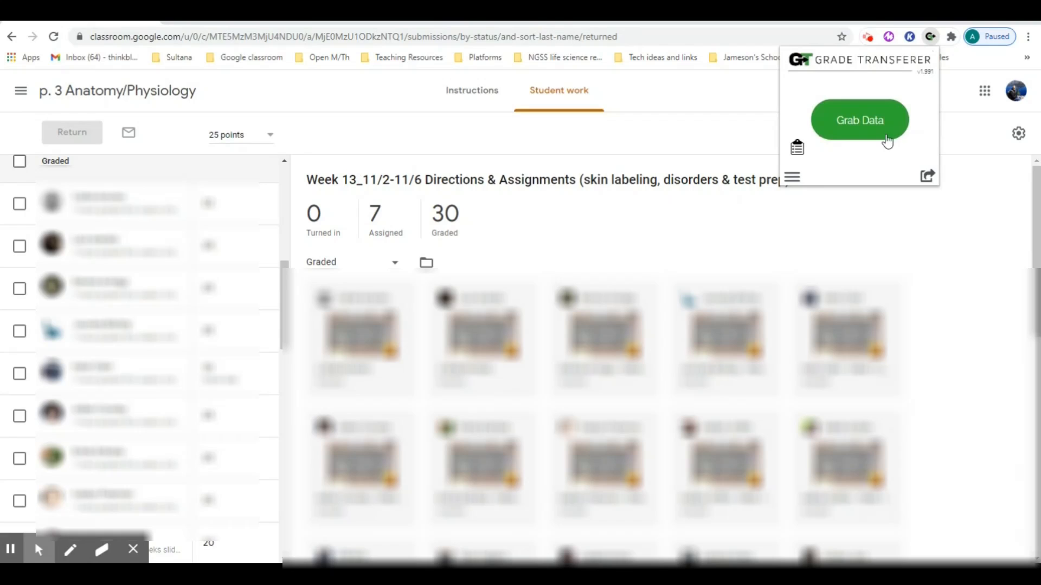
mouse_move(859, 120)
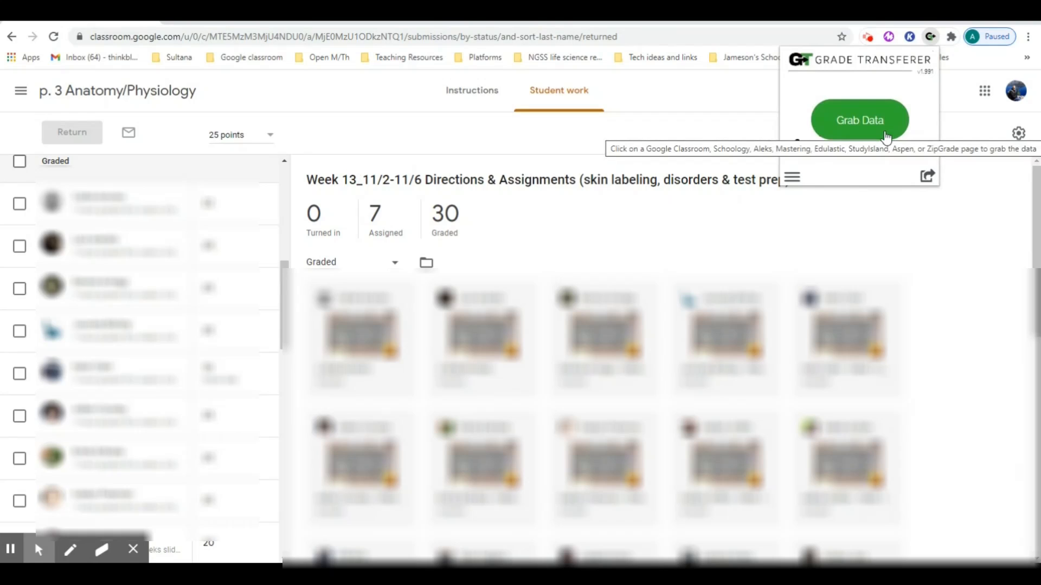
mouse_move(929, 37)
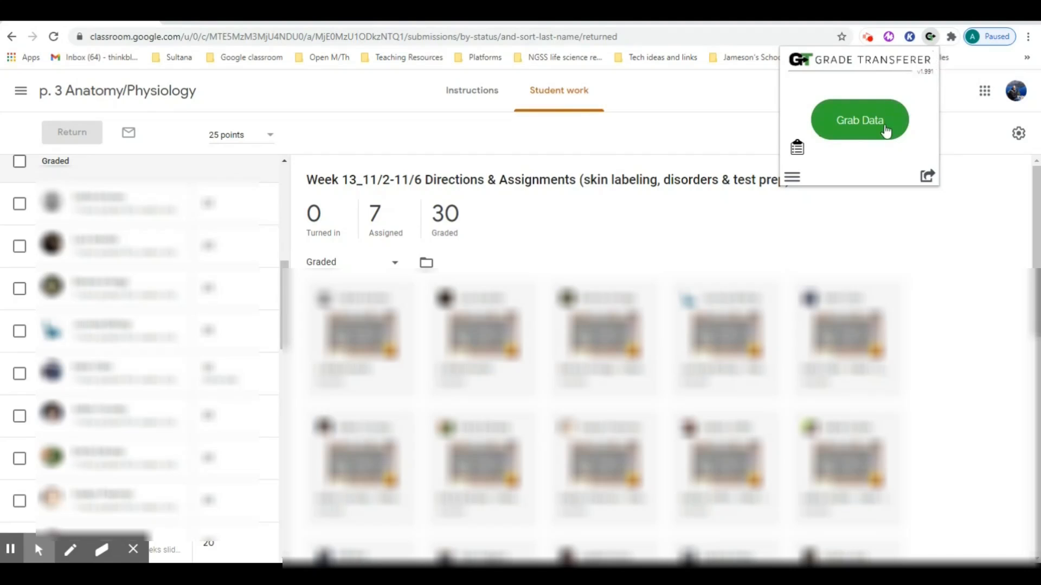
click(858, 120)
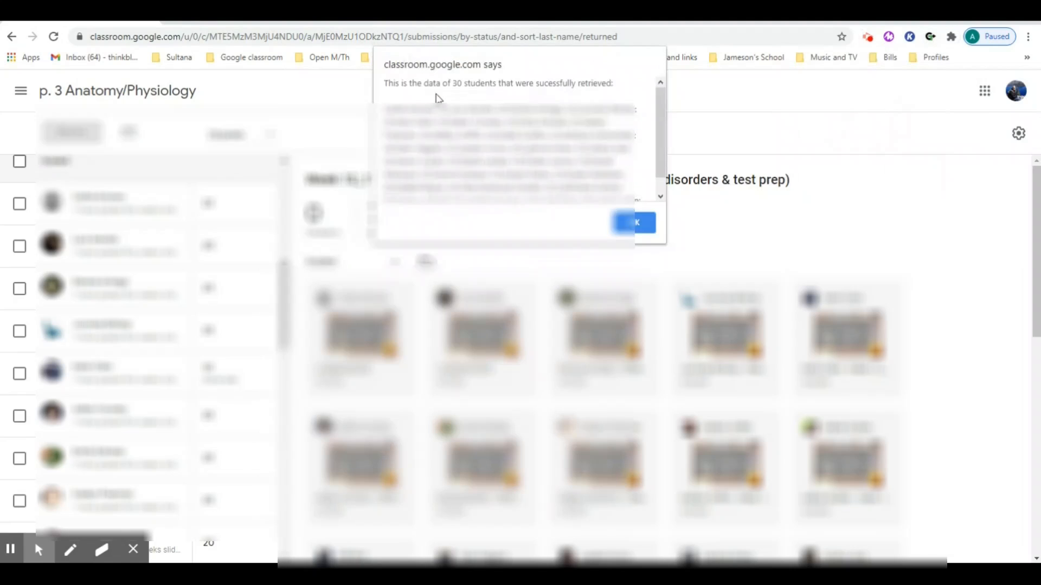
mouse_move(499, 78)
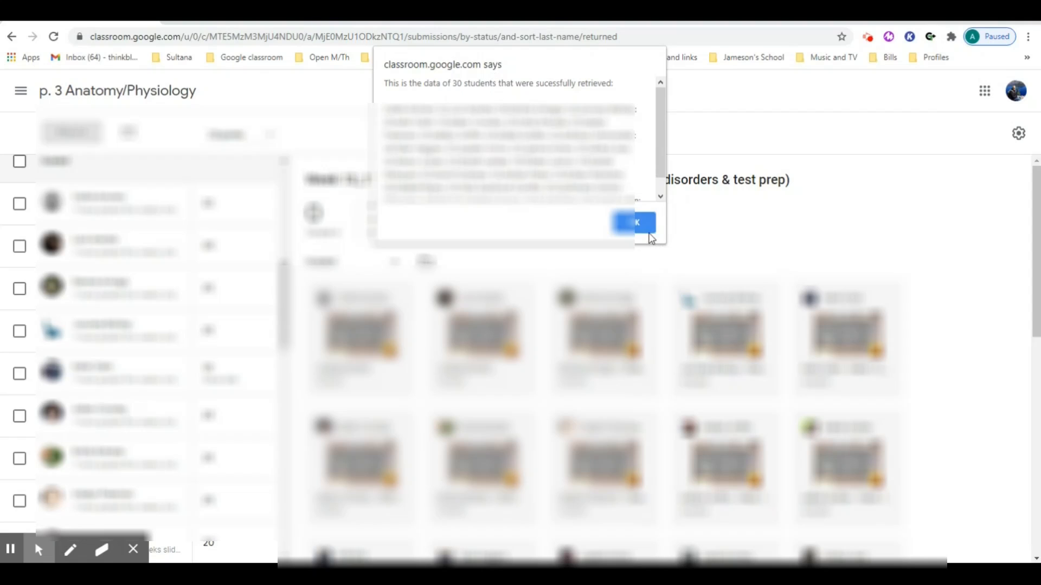
click(631, 223)
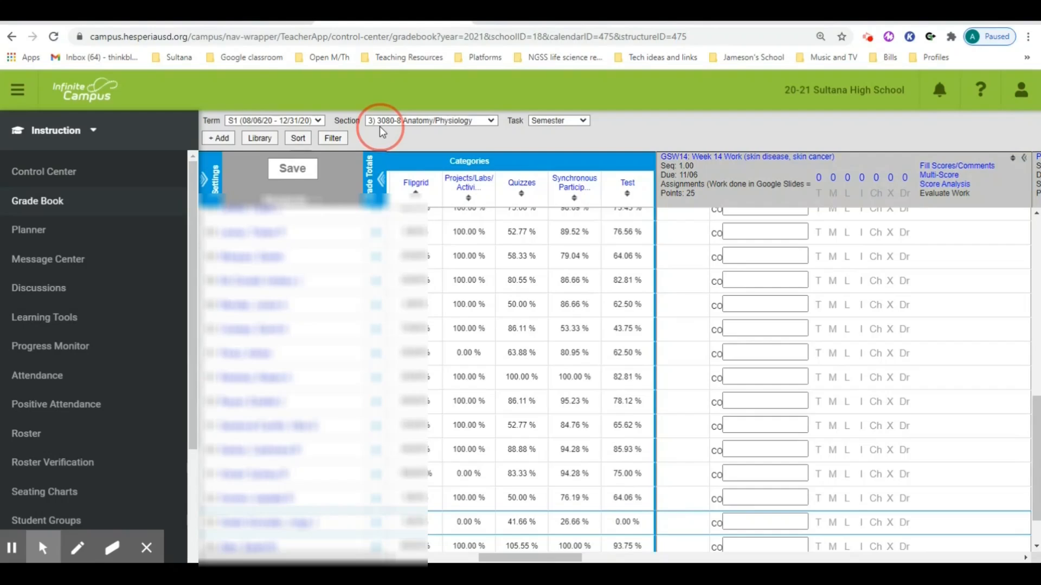
mouse_move(996, 142)
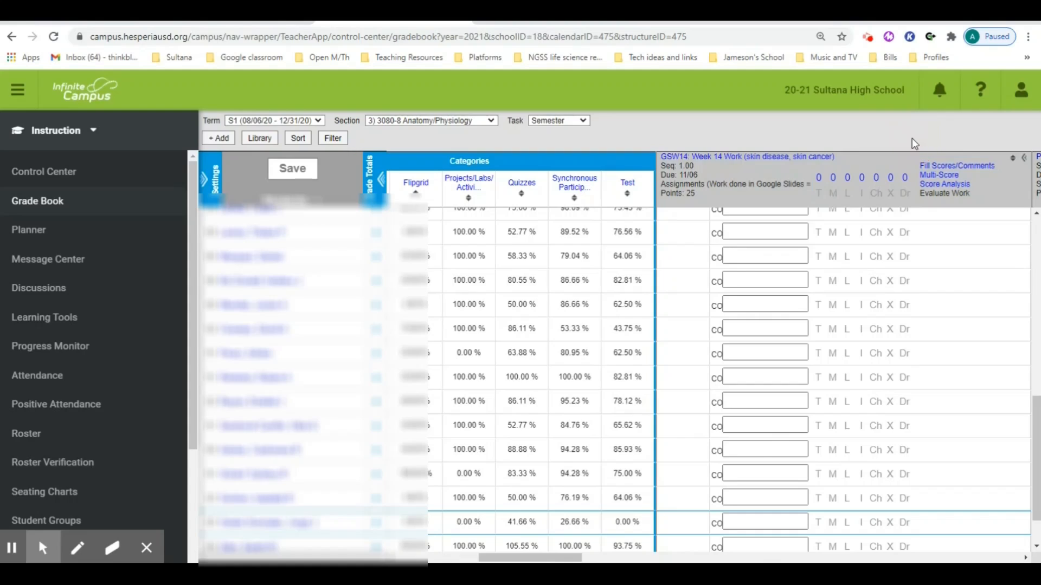
mouse_move(909, 142)
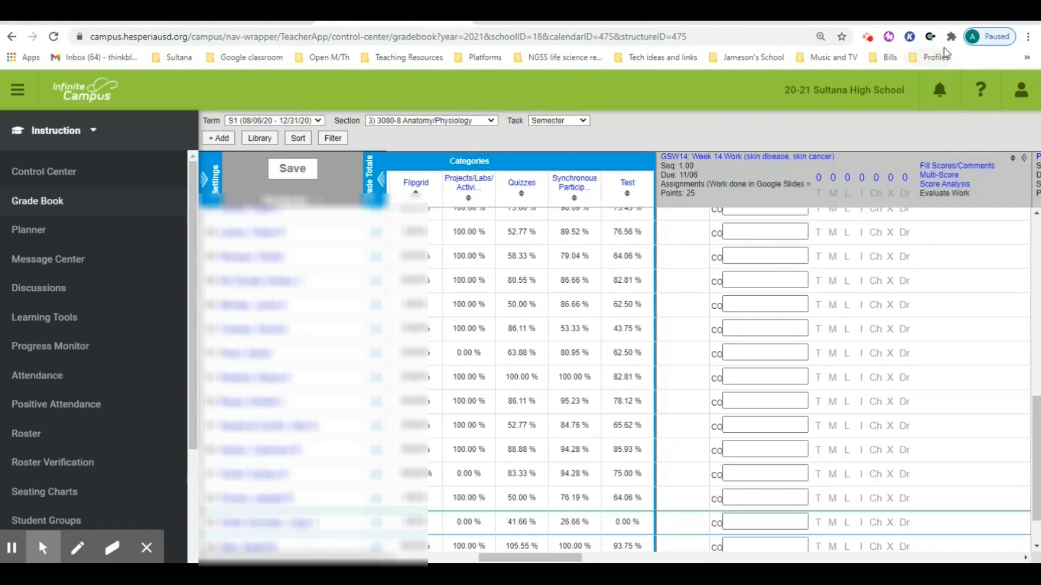
- Fill the Week 14 Work column for section 3) 3080-8 with the Classroom scores
click(930, 37)
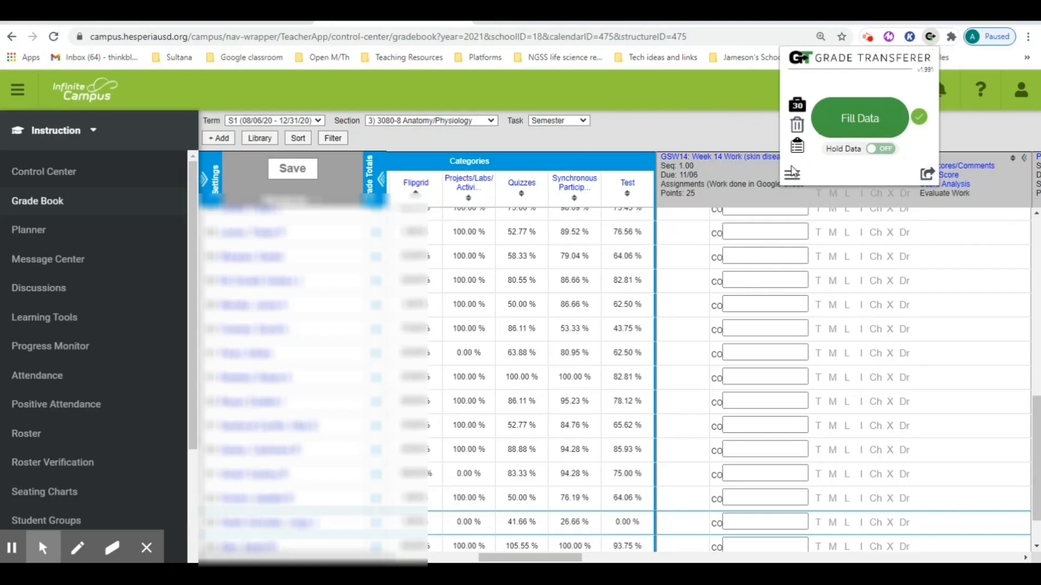
click(859, 118)
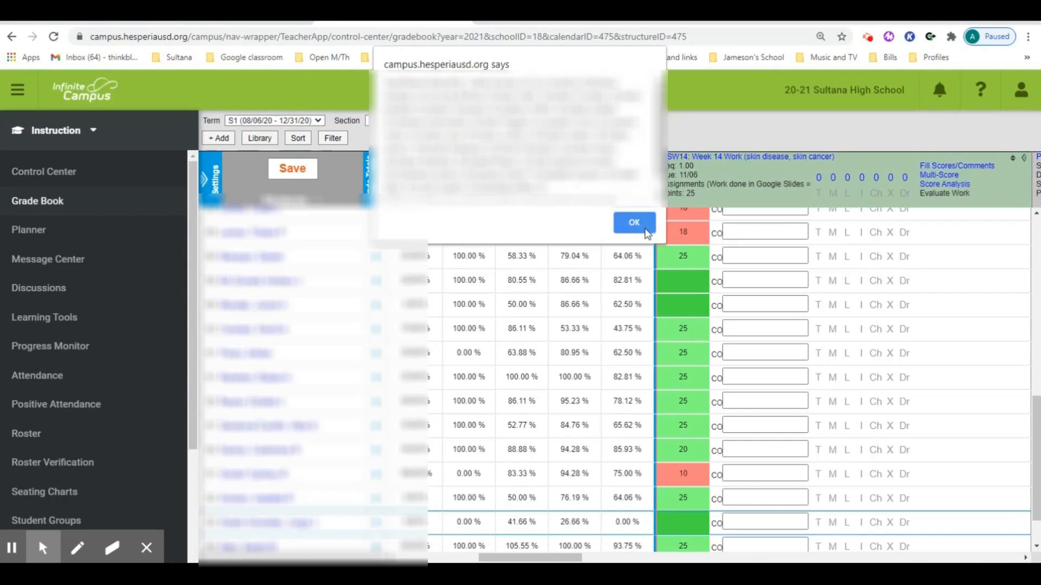
click(633, 222)
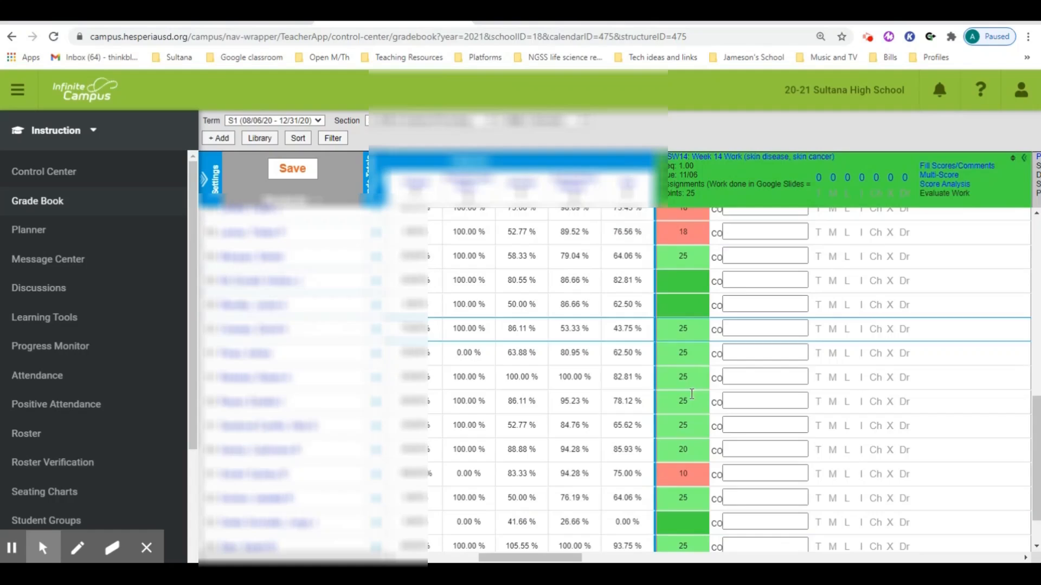
mouse_move(689, 532)
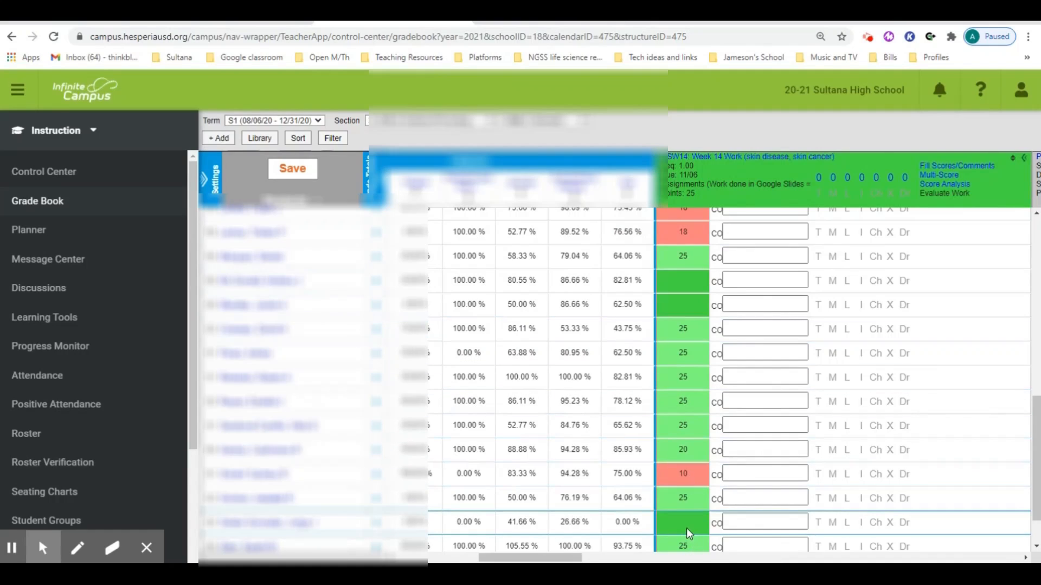